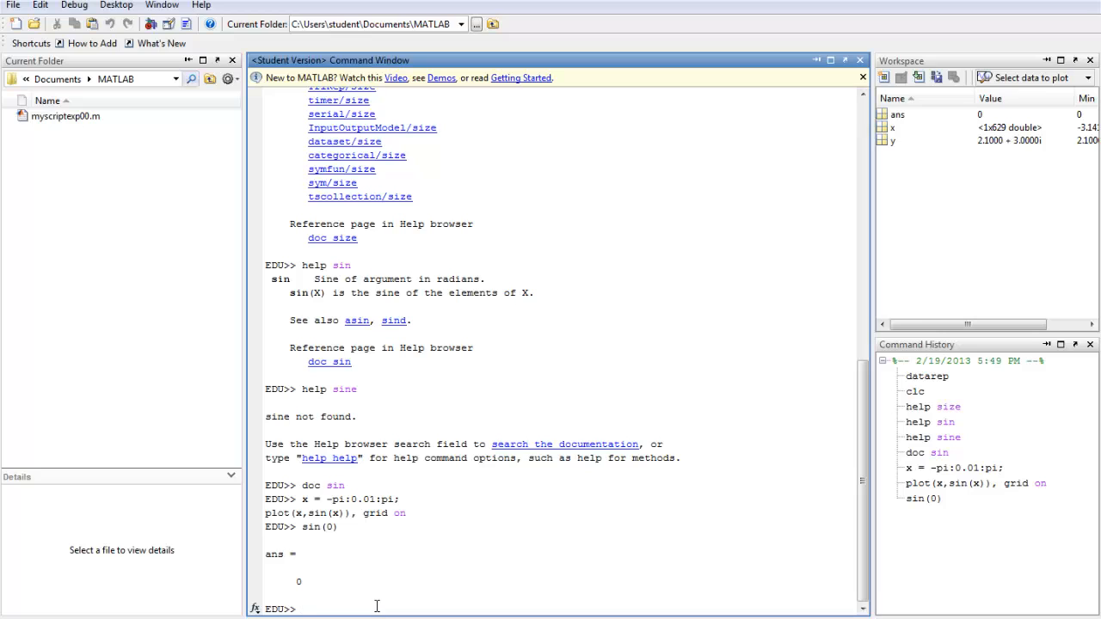
# Clear the Command Window with clc and remove all workspace variables with clear all
pyautogui.write('cl')
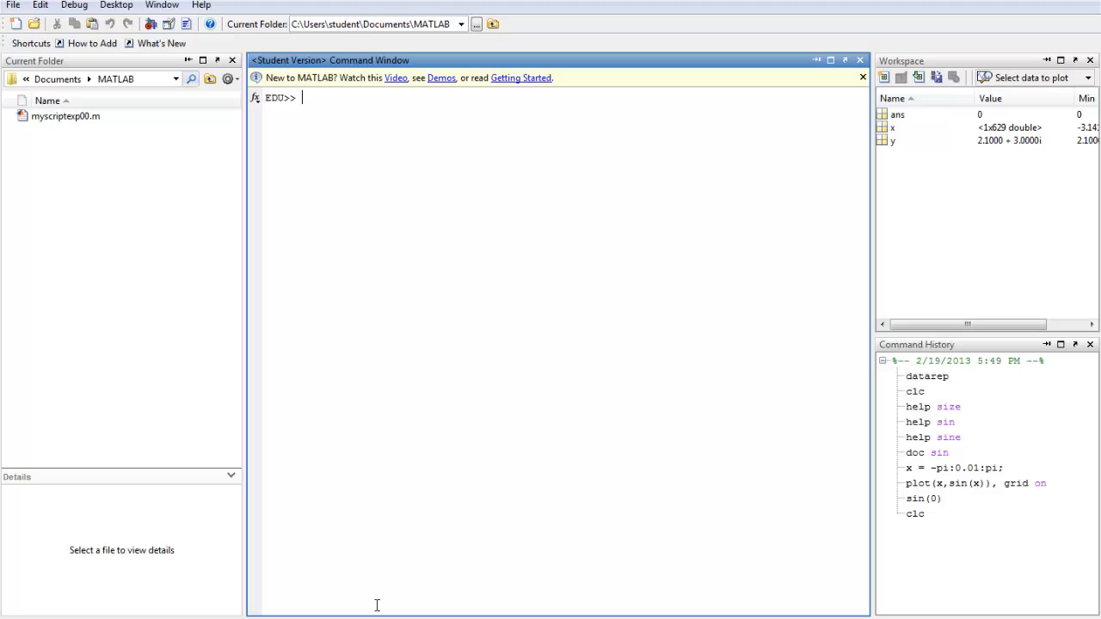
pyautogui.write('c')
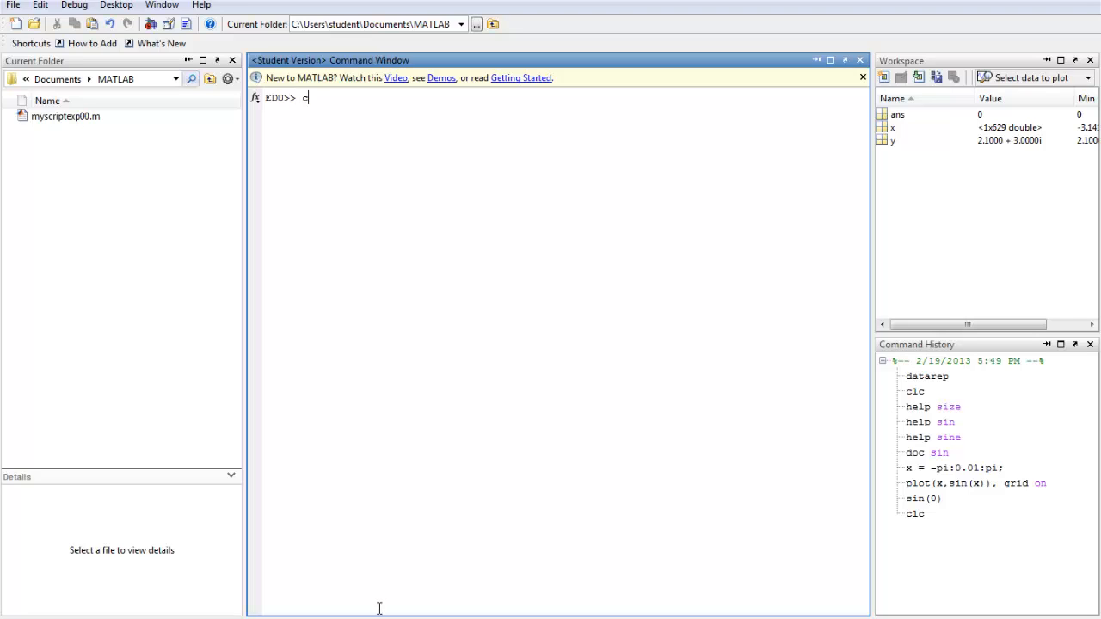
pyautogui.write('lear all')
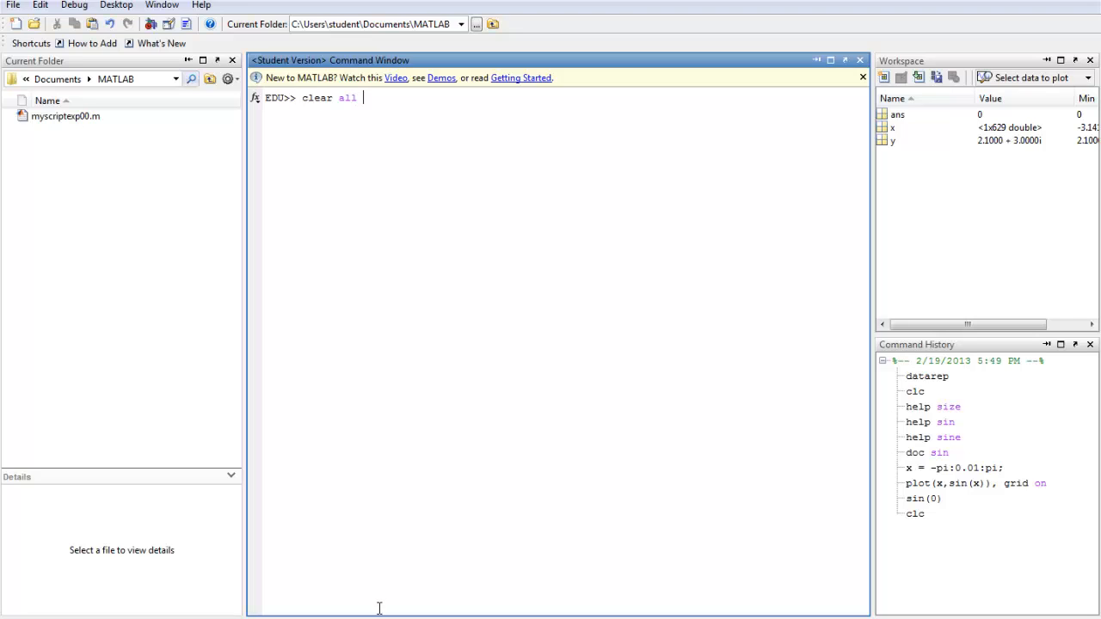
pyautogui.moveTo(461, 516)
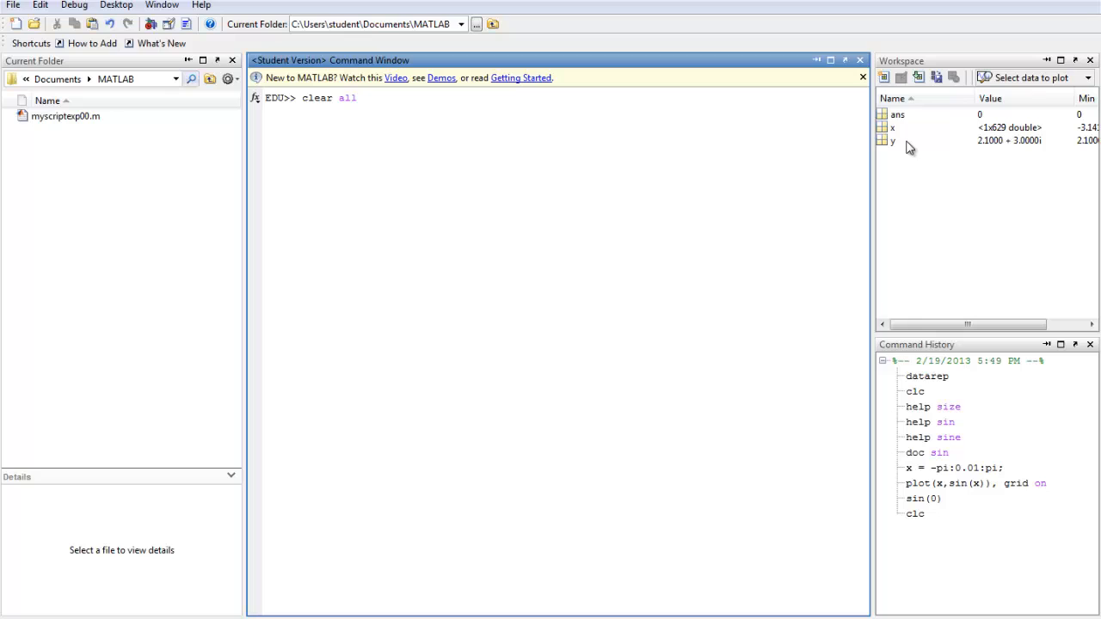
pyautogui.moveTo(987, 137)
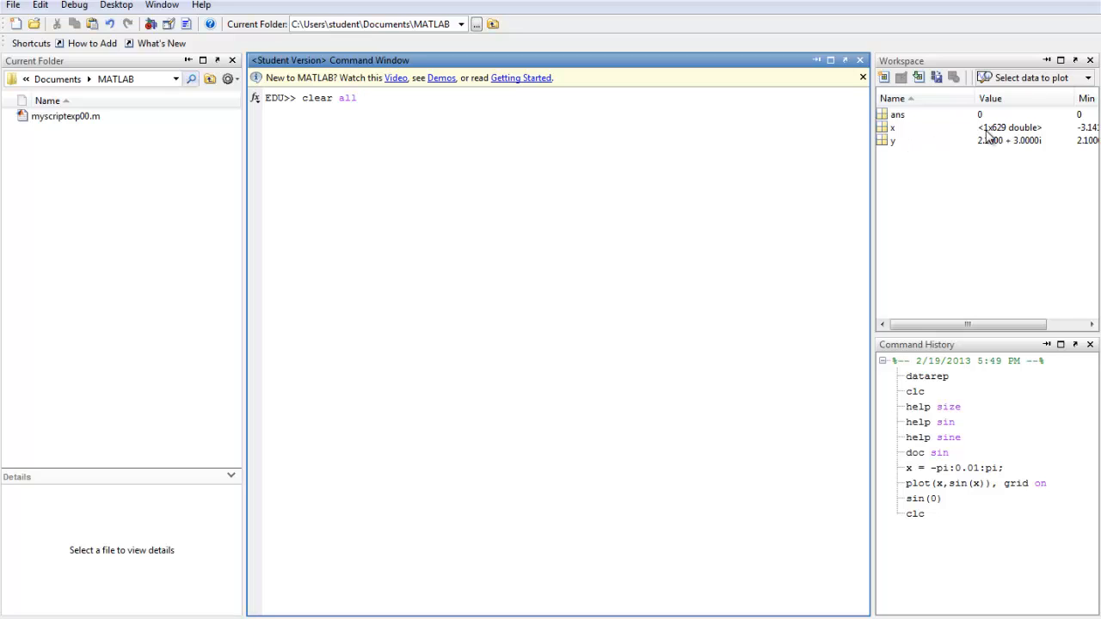
pyautogui.moveTo(1005, 155)
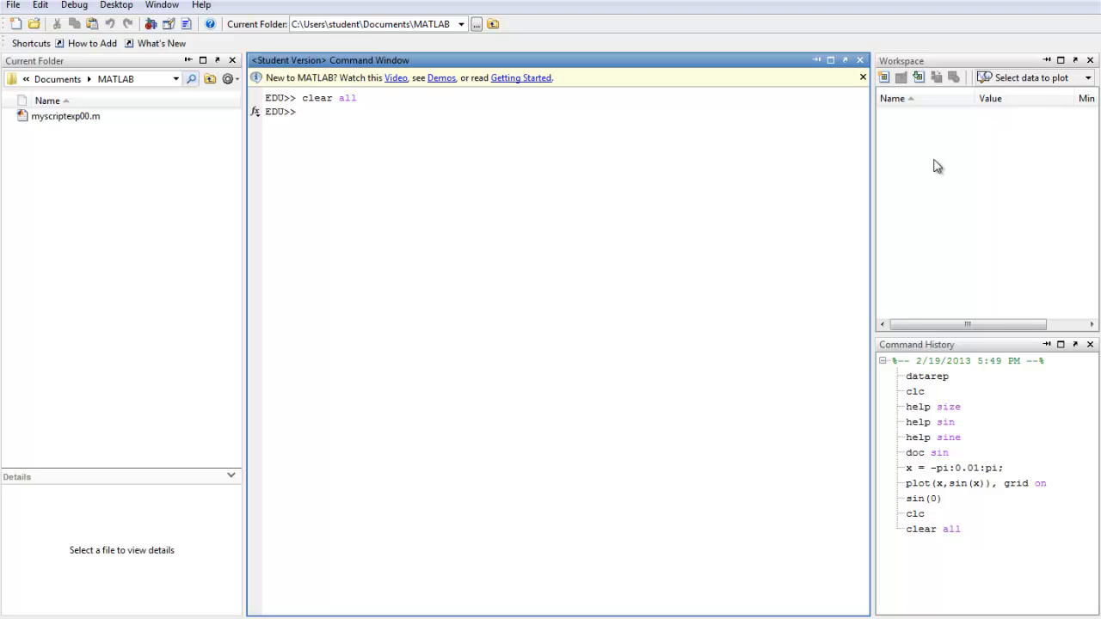
# Run help sin to display the sine function's description, dismissing the Windows color scheme prompt
pyautogui.write('he')
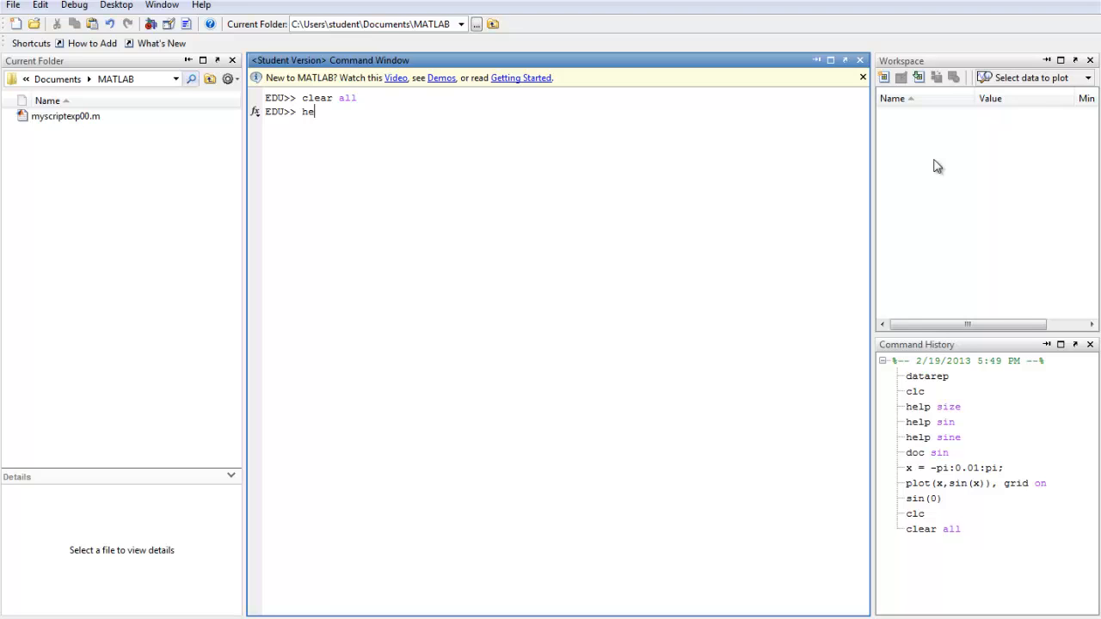
pyautogui.write('lp')
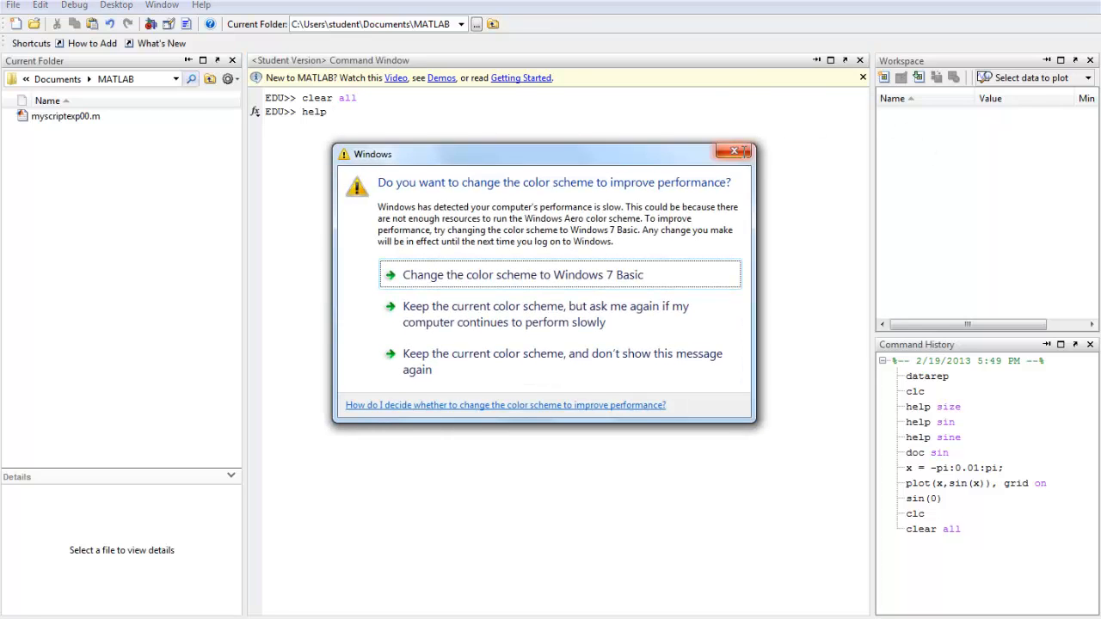
pyautogui.click(736, 152)
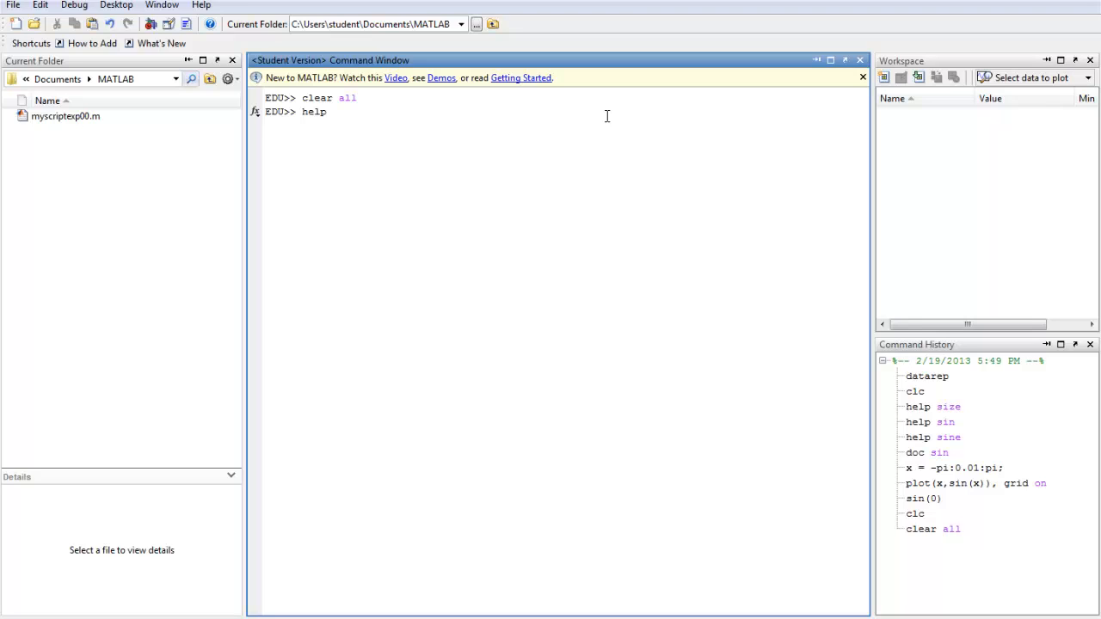
pyautogui.write('sin')
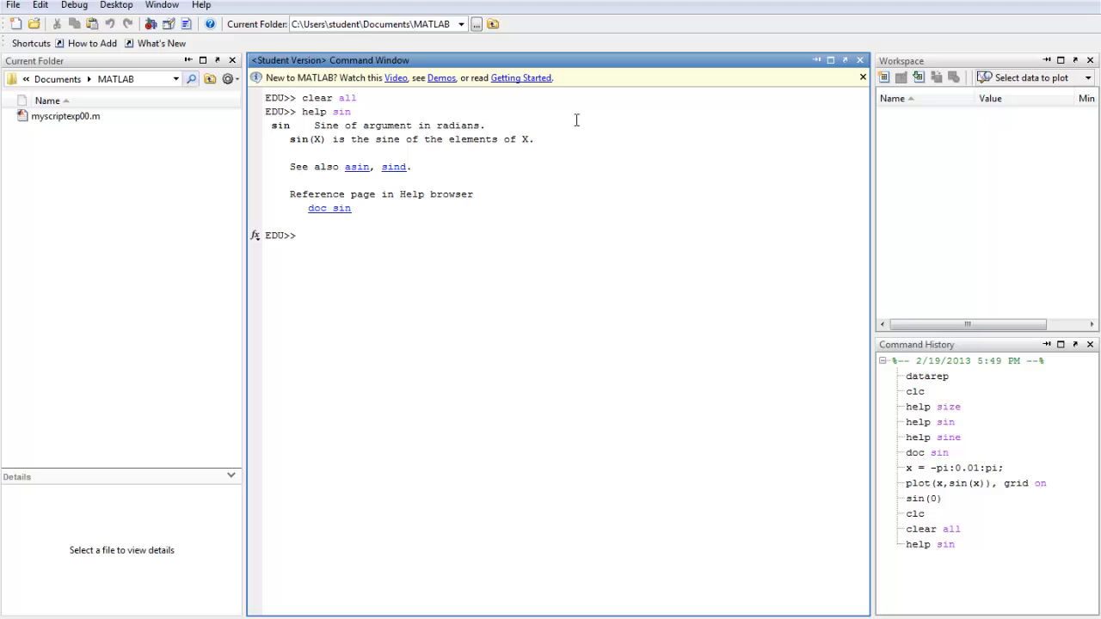
pyautogui.moveTo(302, 139)
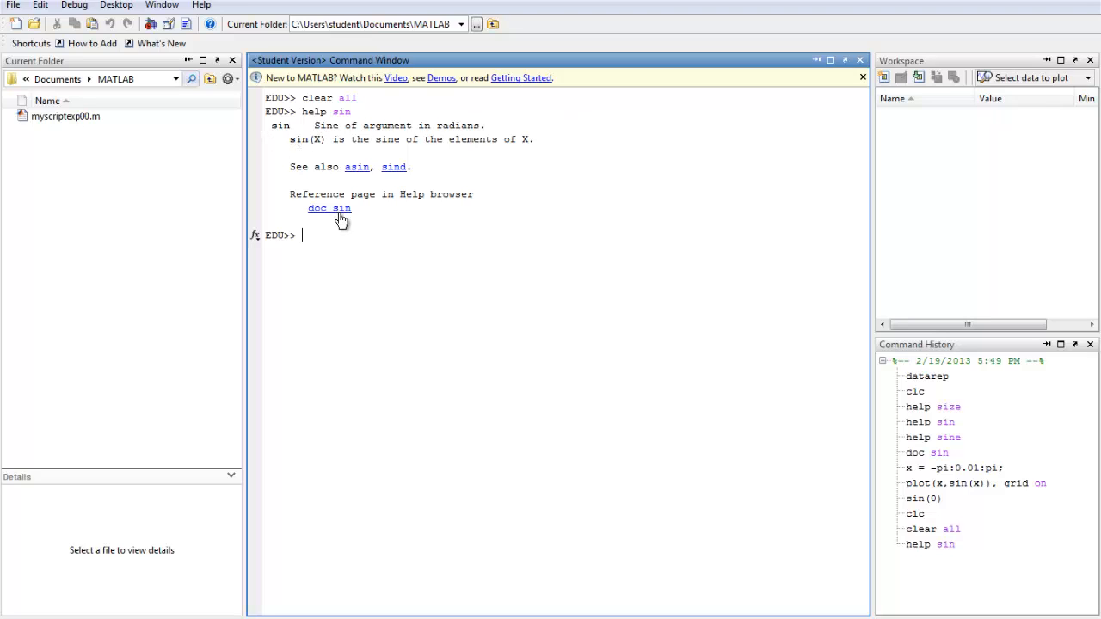
# Assign x = 0 and evaluate sin(x), returning ans = 0
pyautogui.write('x = 0')
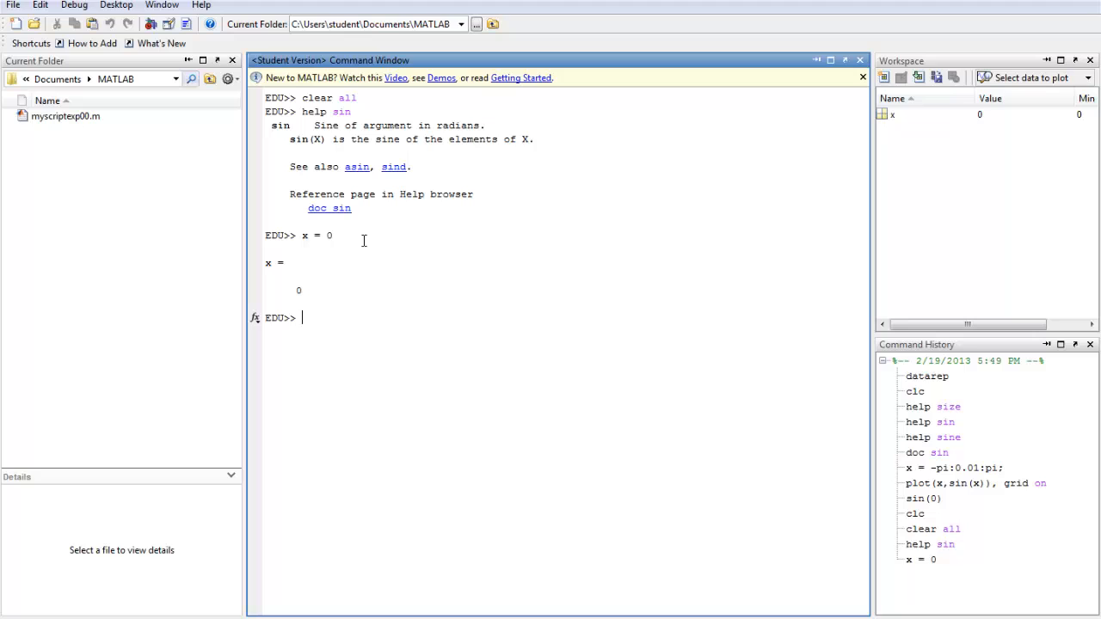
pyautogui.write('sin')
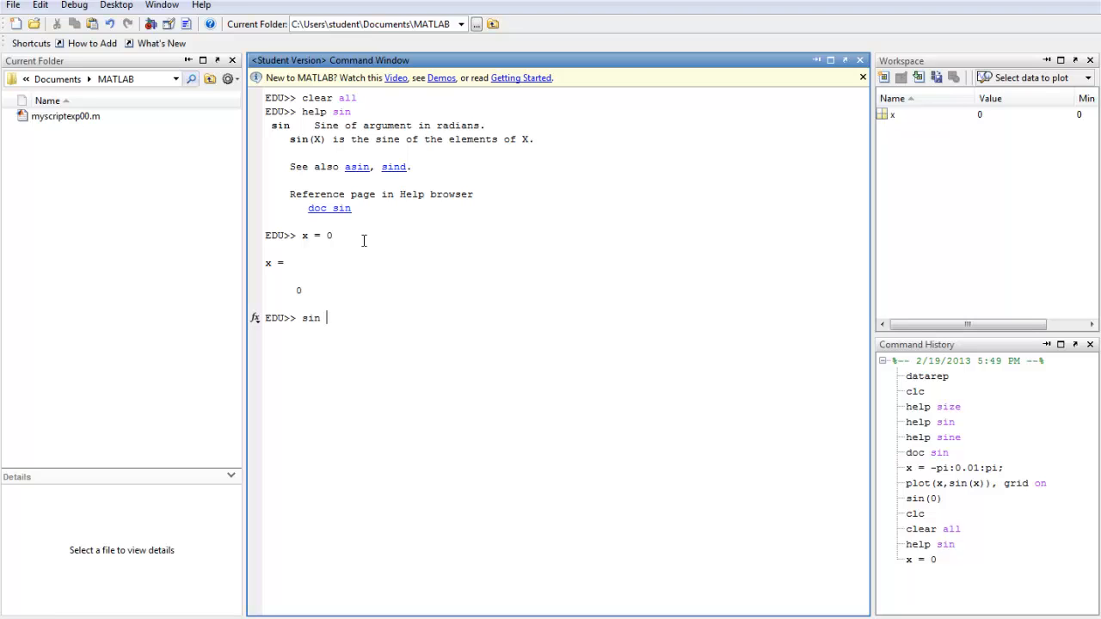
pyautogui.write('(0')
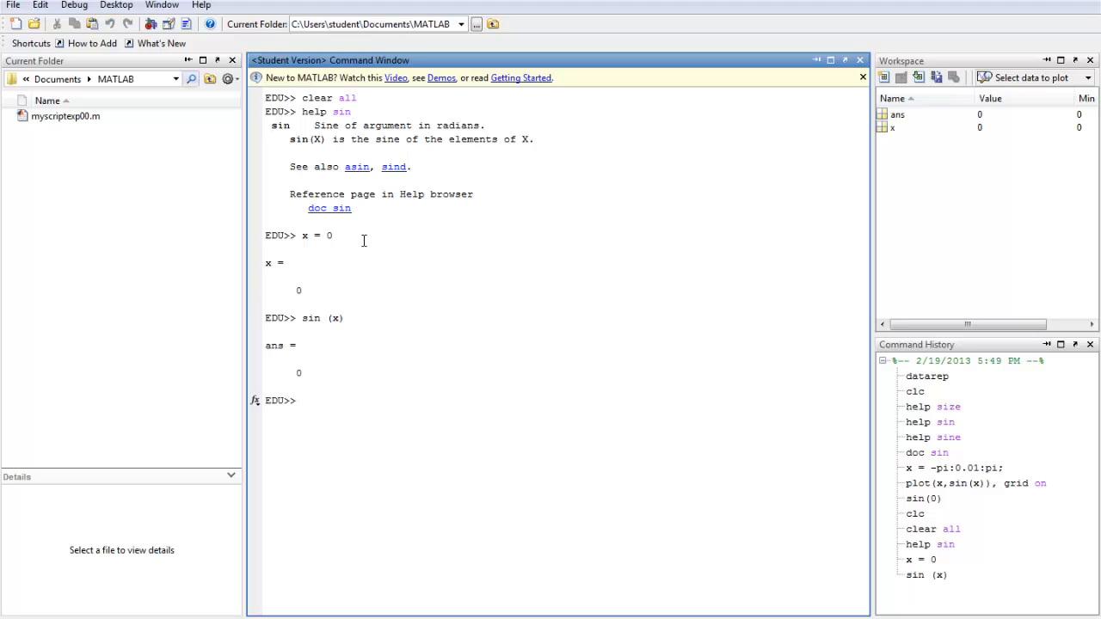
pyautogui.moveTo(358, 308)
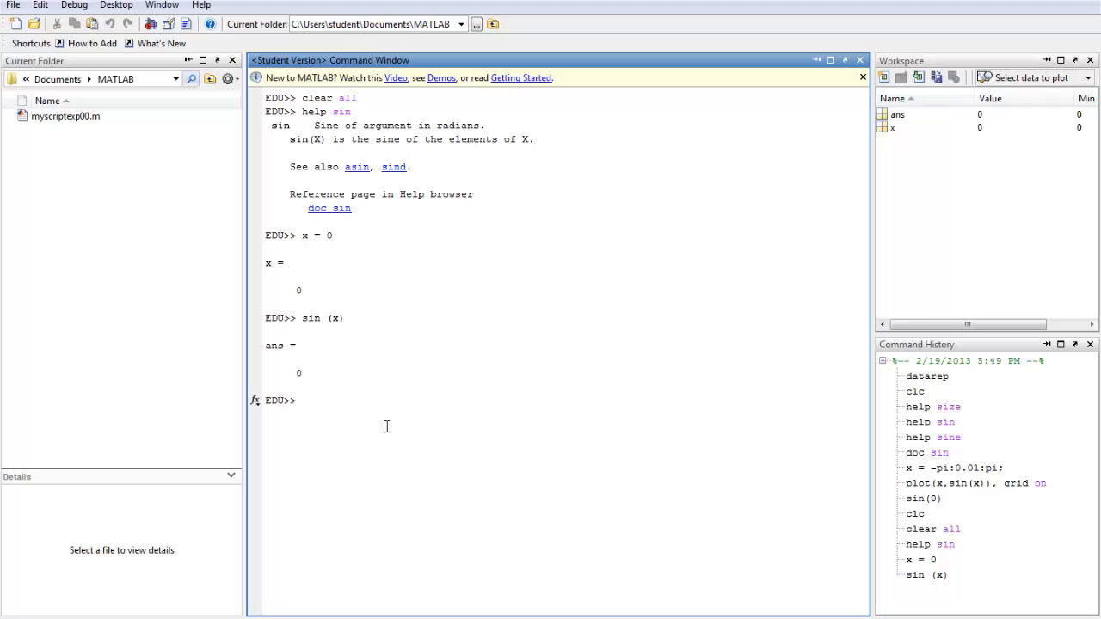
# Assign x = pi and evaluate cos(pi), returning ans = -1
pyautogui.write('cos')
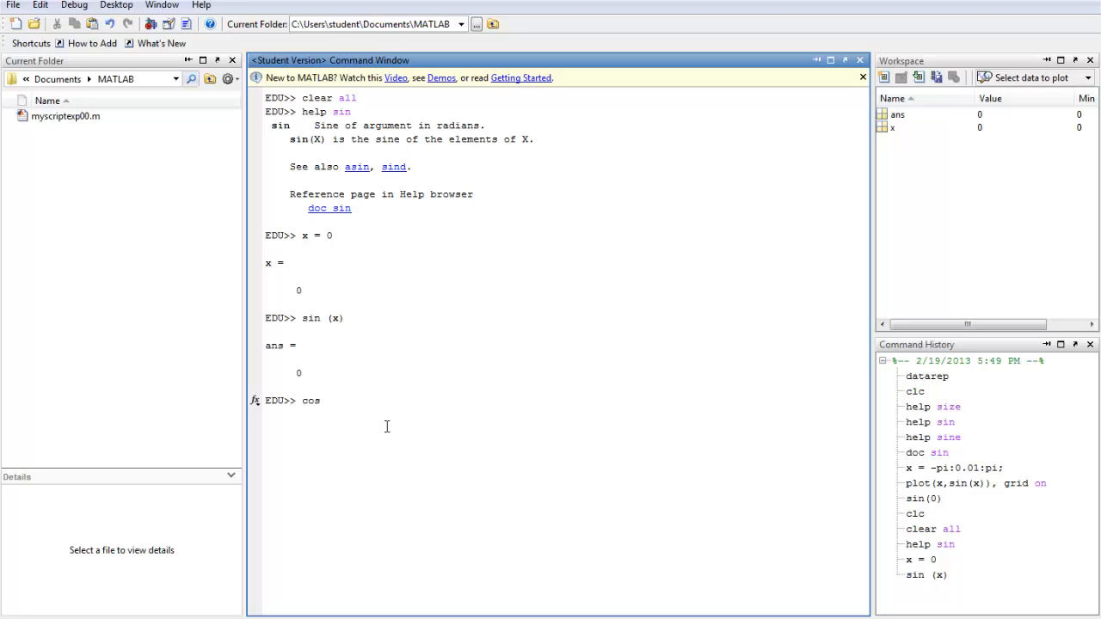
pyautogui.write('(p')
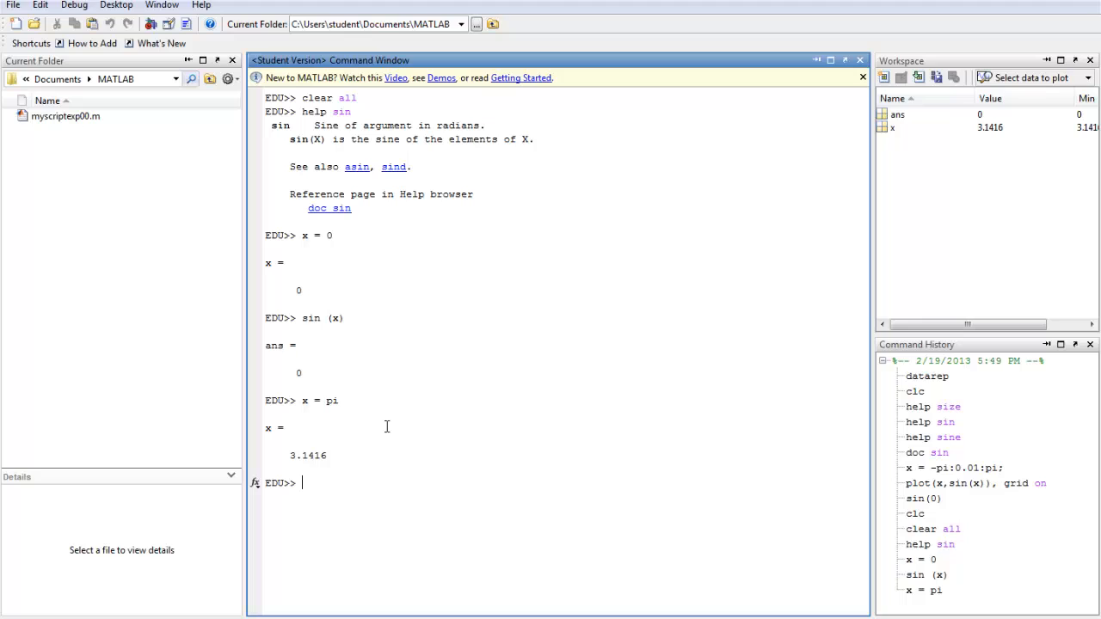
pyautogui.write('cos')
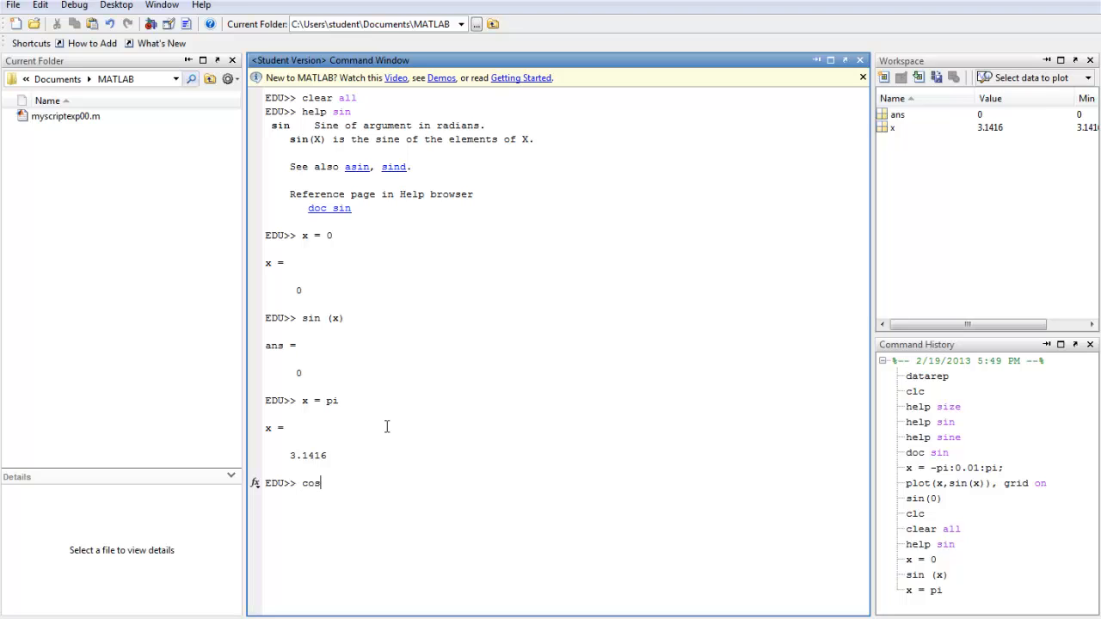
pyautogui.write('(pi)')
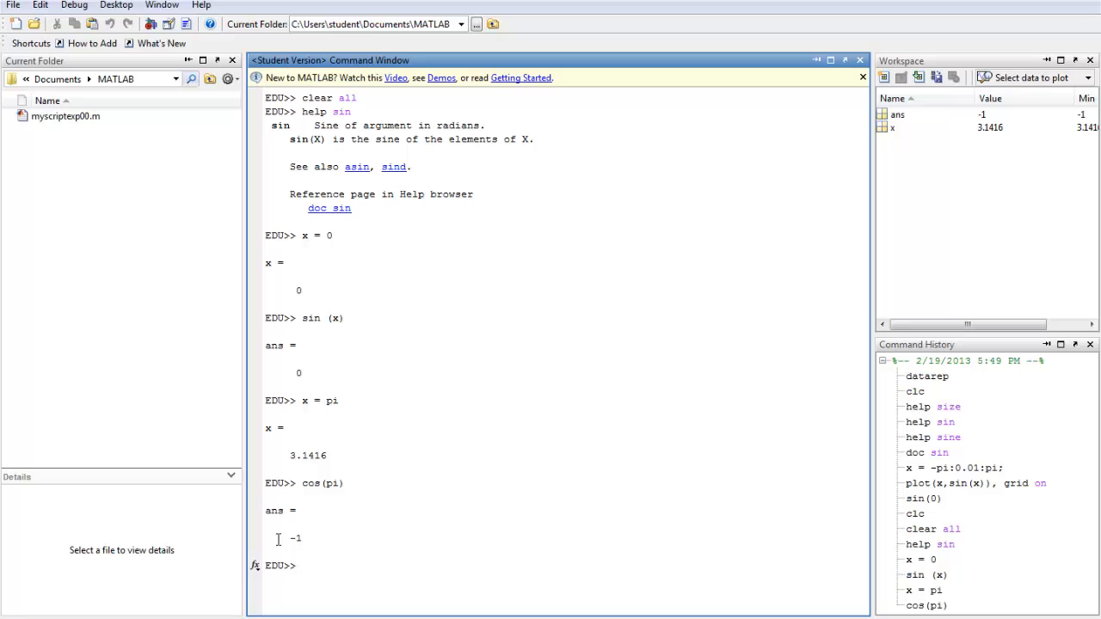
pyautogui.moveTo(392, 527)
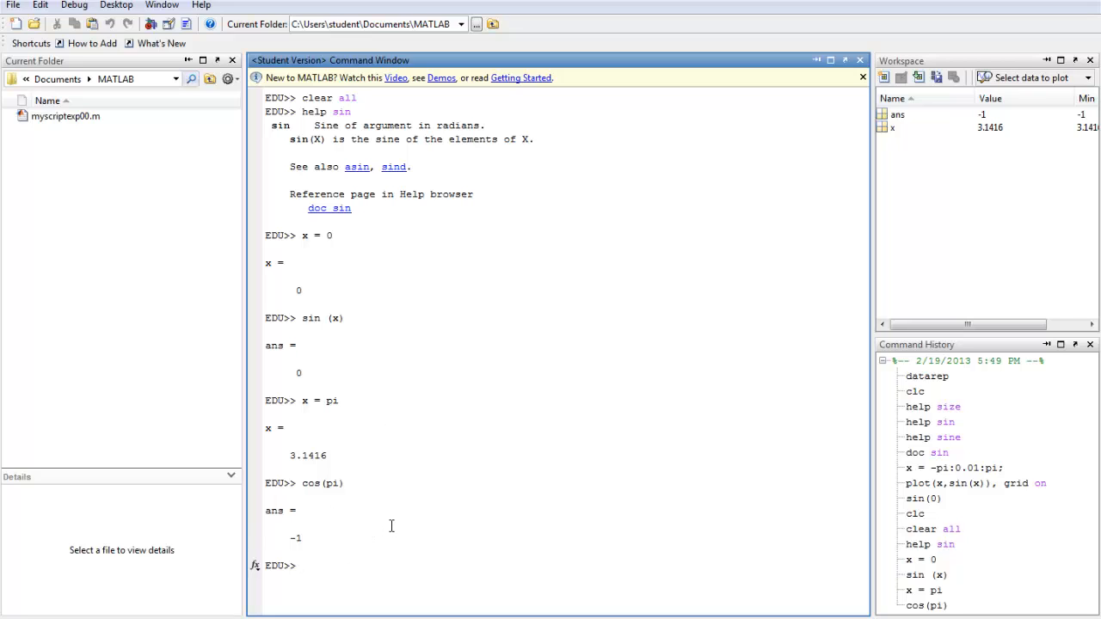